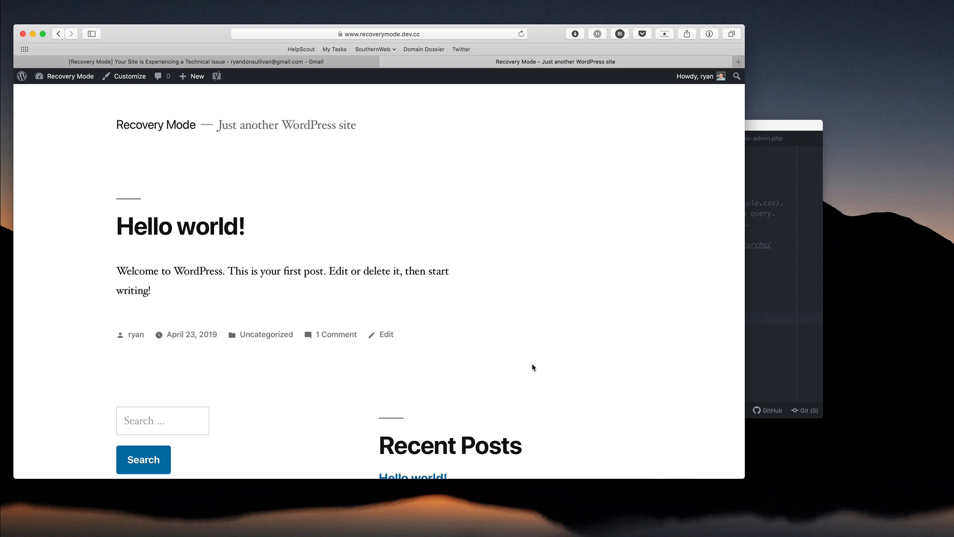
mouse_move(536, 290)
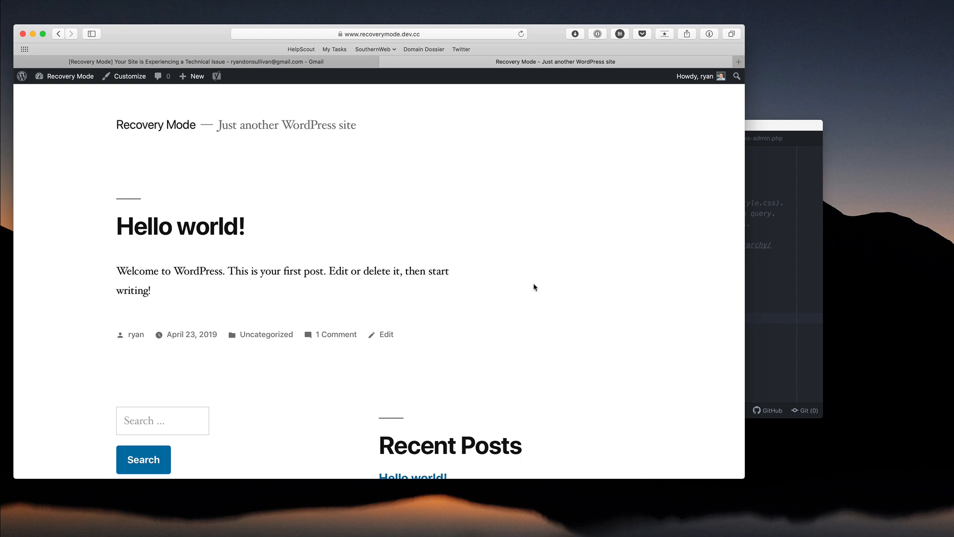
mouse_move(533, 287)
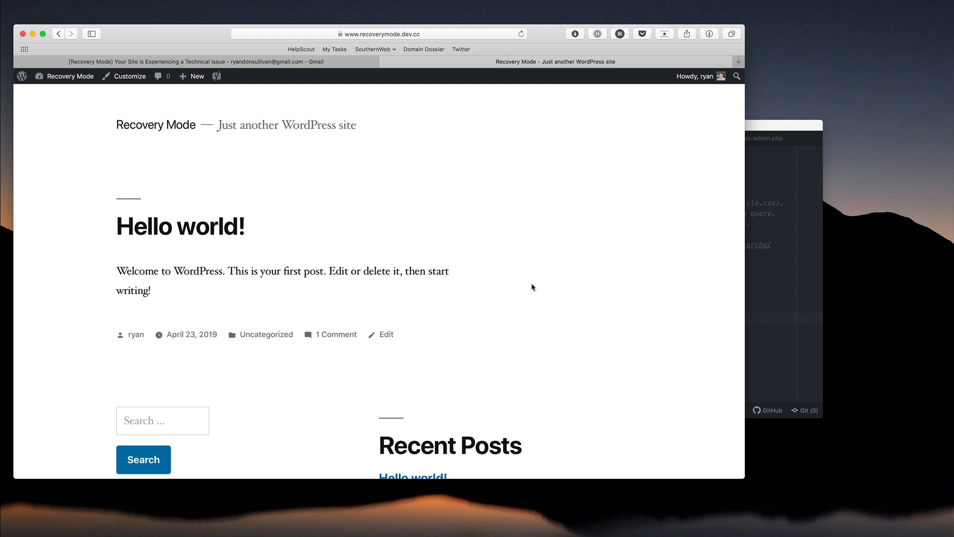
- Go from the site's admin dashboard to the Installed Plugins list
scroll("down", 3)
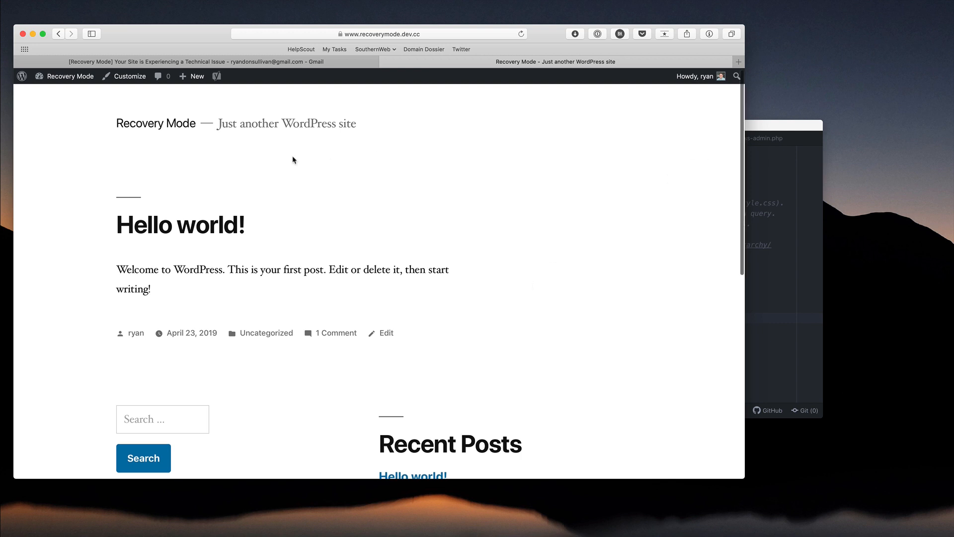
mouse_move(130, 76)
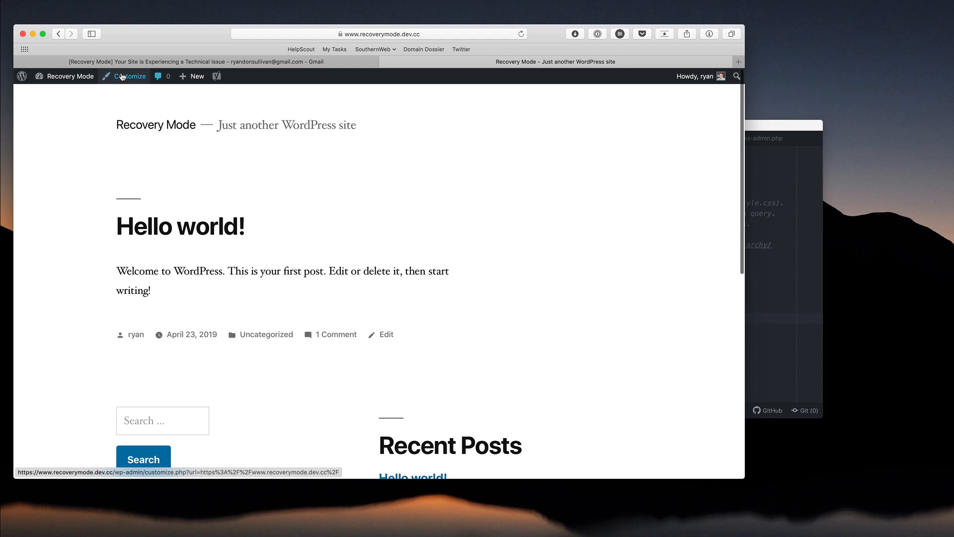
left_click(69, 75)
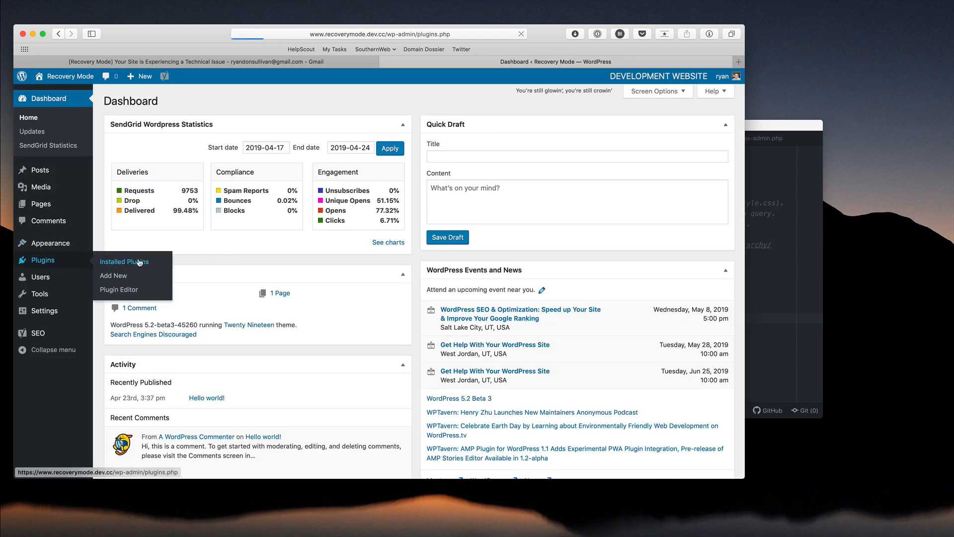
left_click(125, 261)
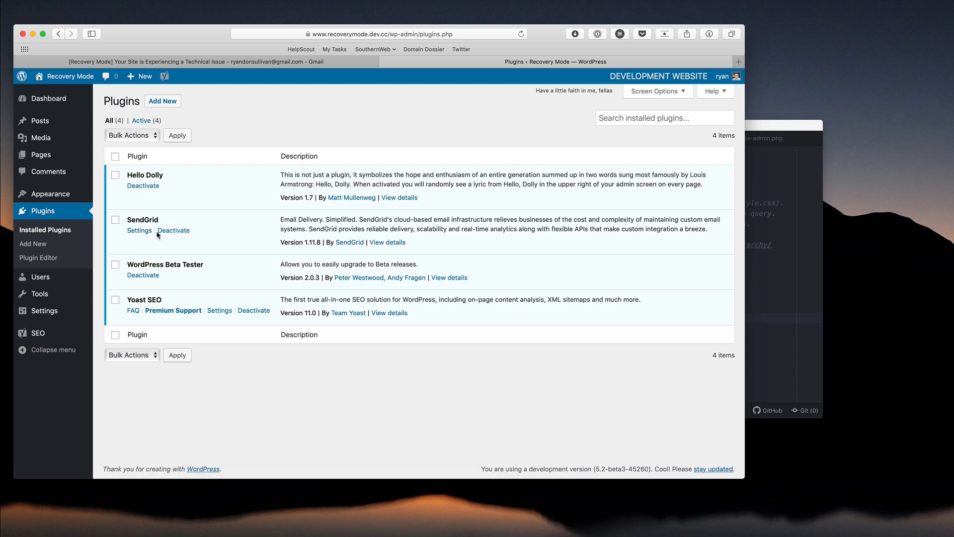
mouse_move(156, 233)
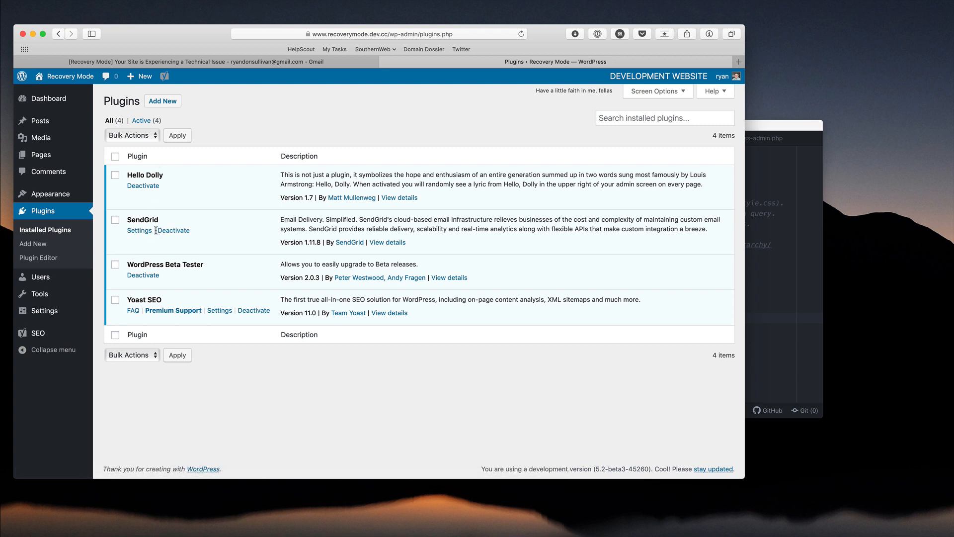
mouse_move(214, 124)
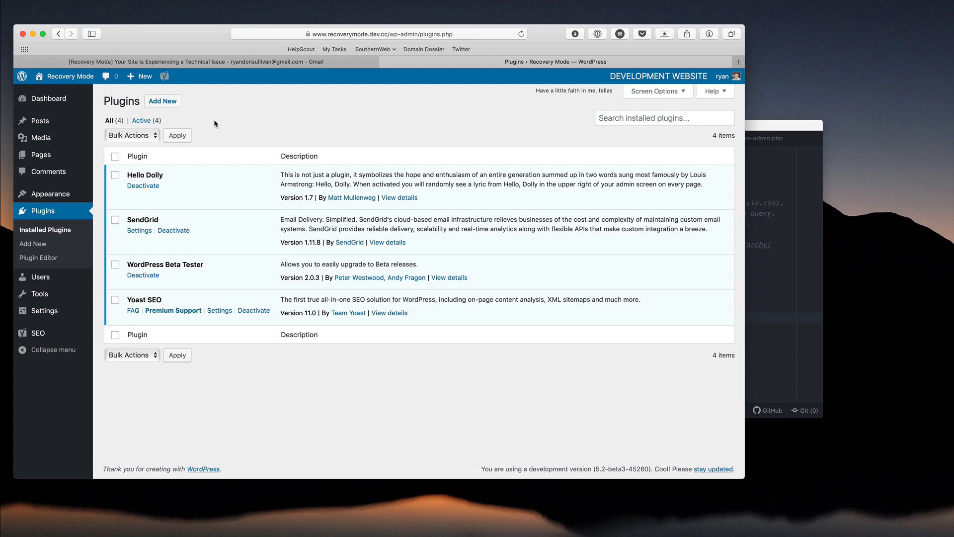
mouse_move(225, 113)
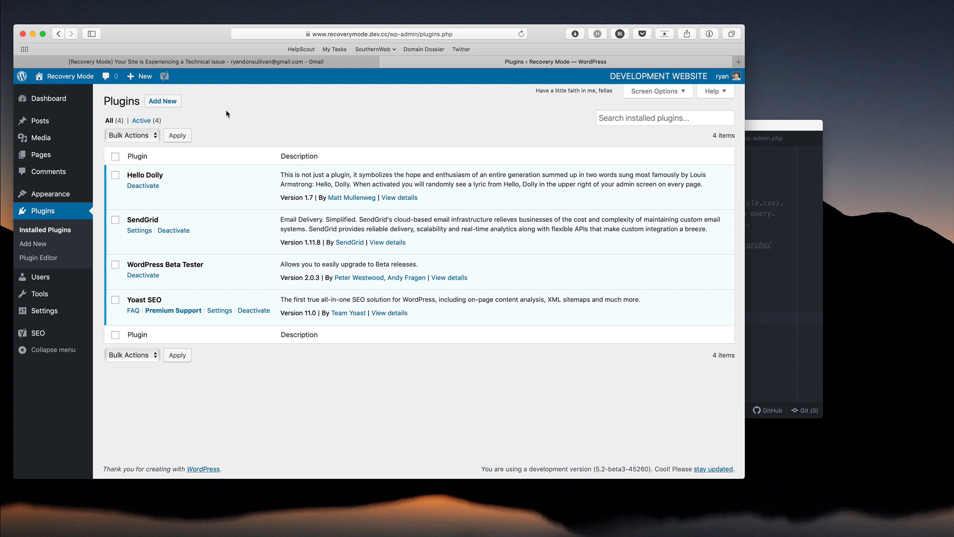
mouse_move(286, 112)
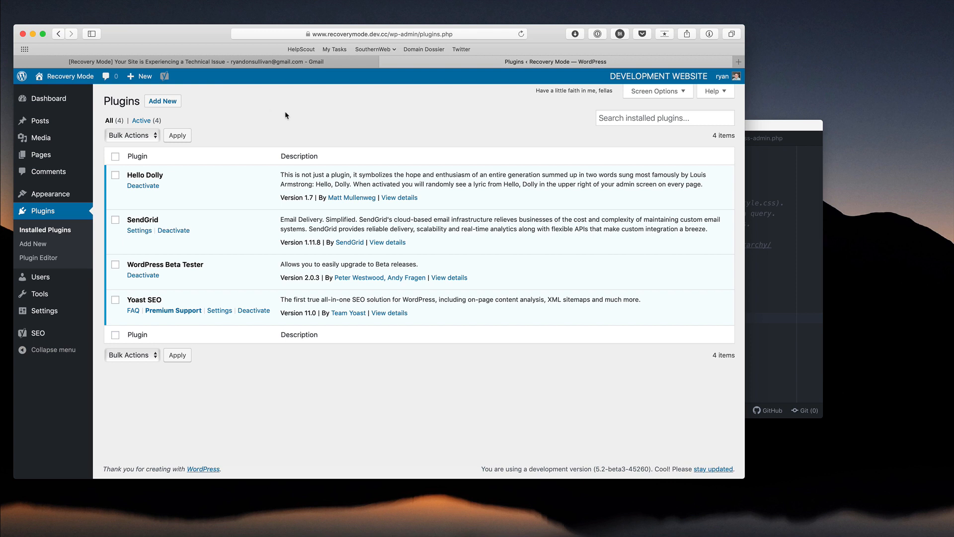
mouse_move(619, 107)
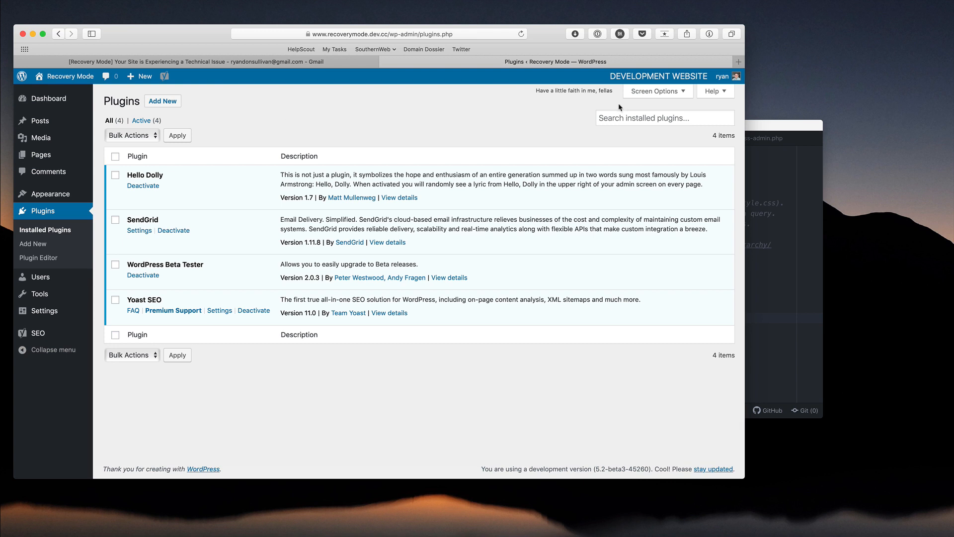
mouse_move(752, 125)
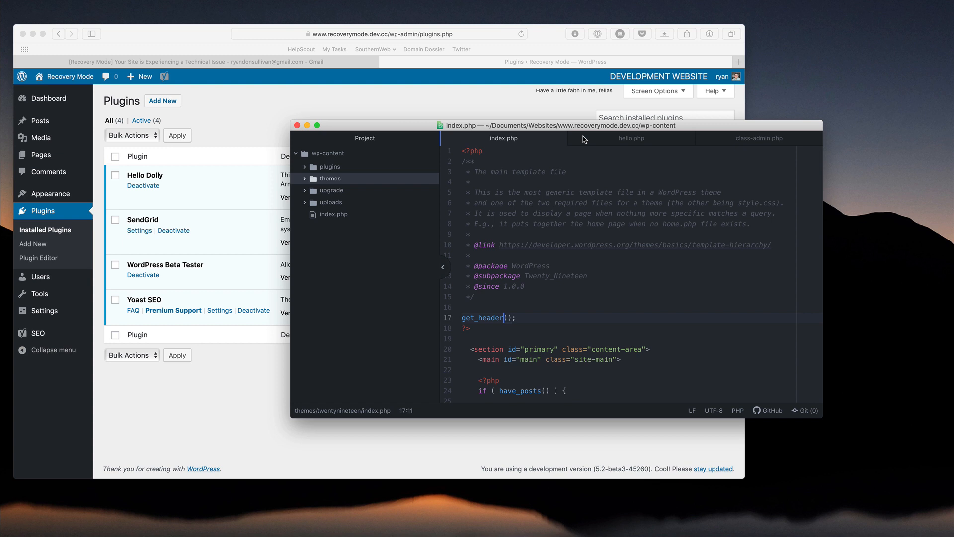
- Rename the class in Yoast SEO's class-admin.php to WPSEO_Admin_BREAK_THE_SITE
left_click(757, 138)
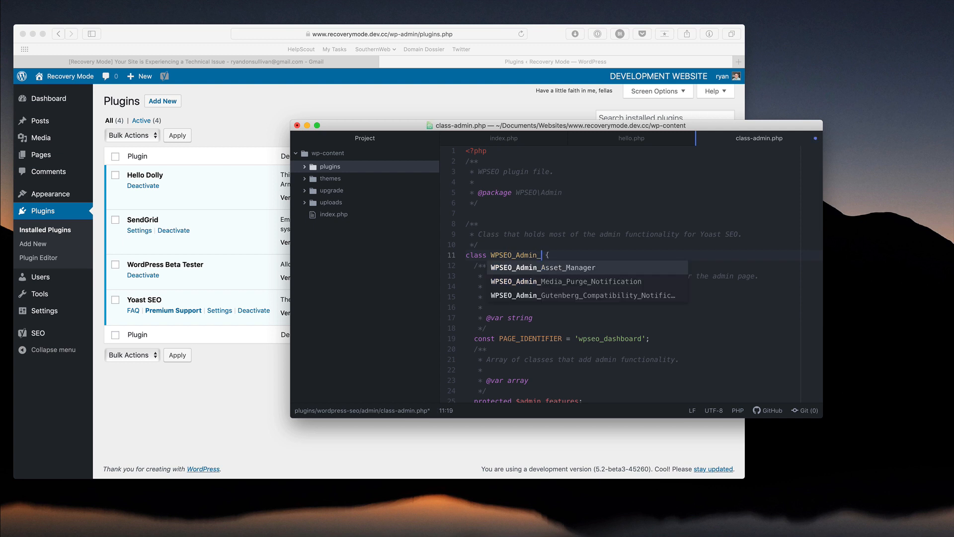
type("_BREAK_THE_SITE")
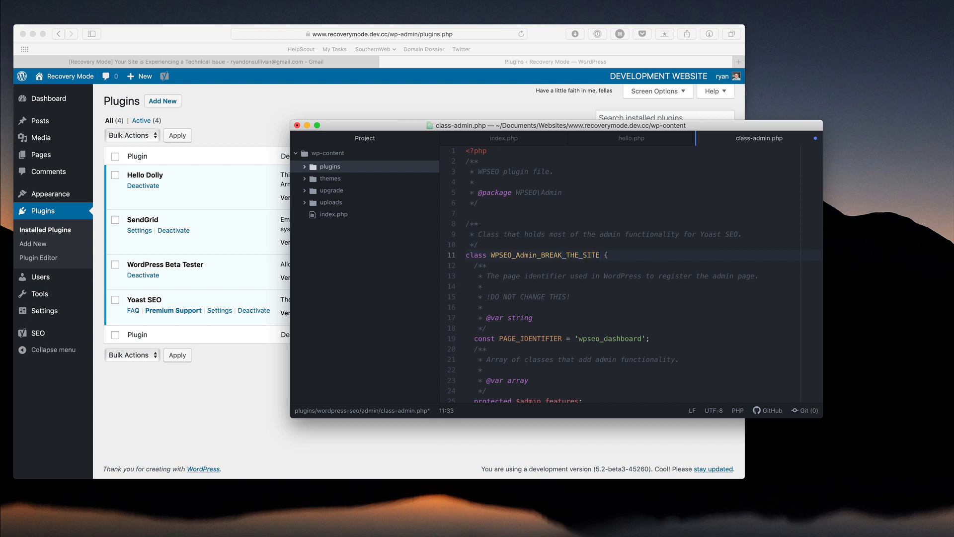
left_click(599, 254)
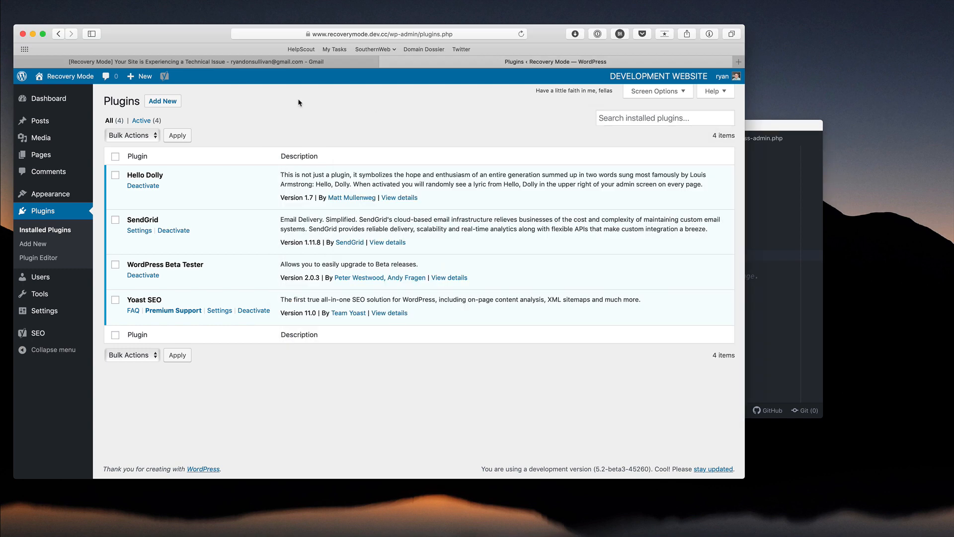
mouse_move(348, 242)
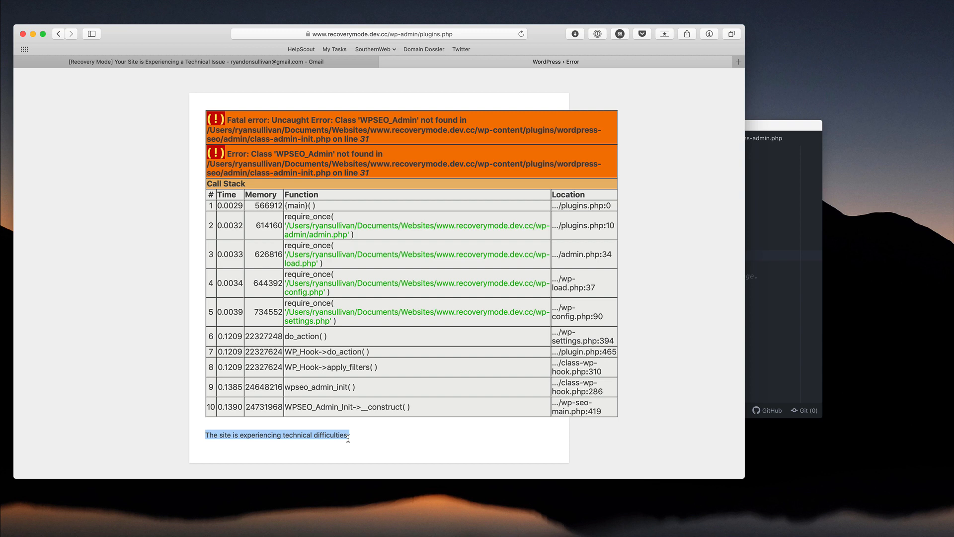
left_click(355, 439)
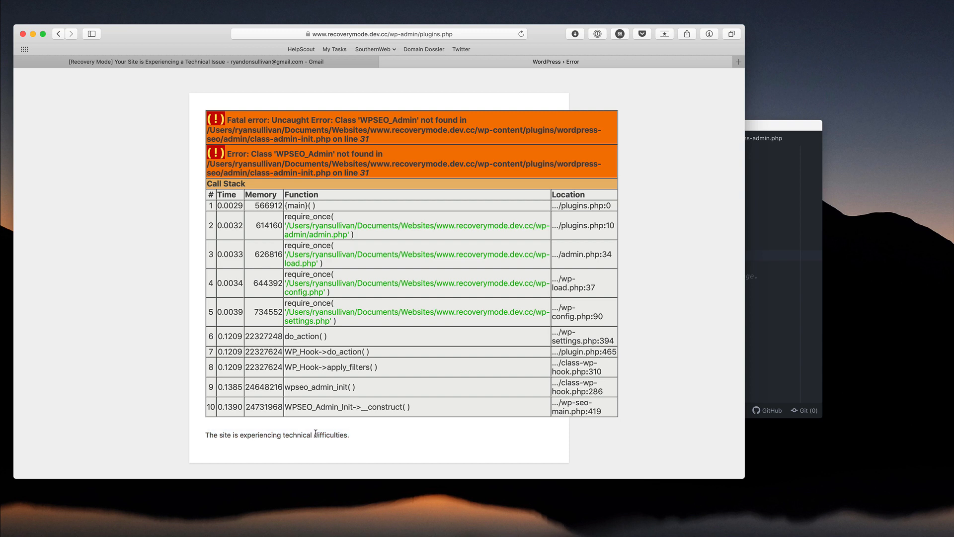
mouse_move(359, 437)
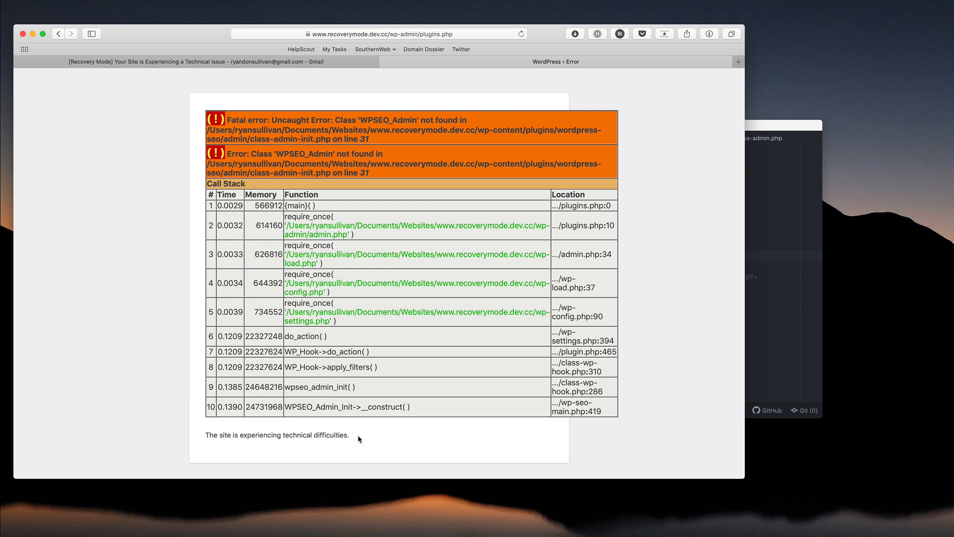
mouse_move(299, 431)
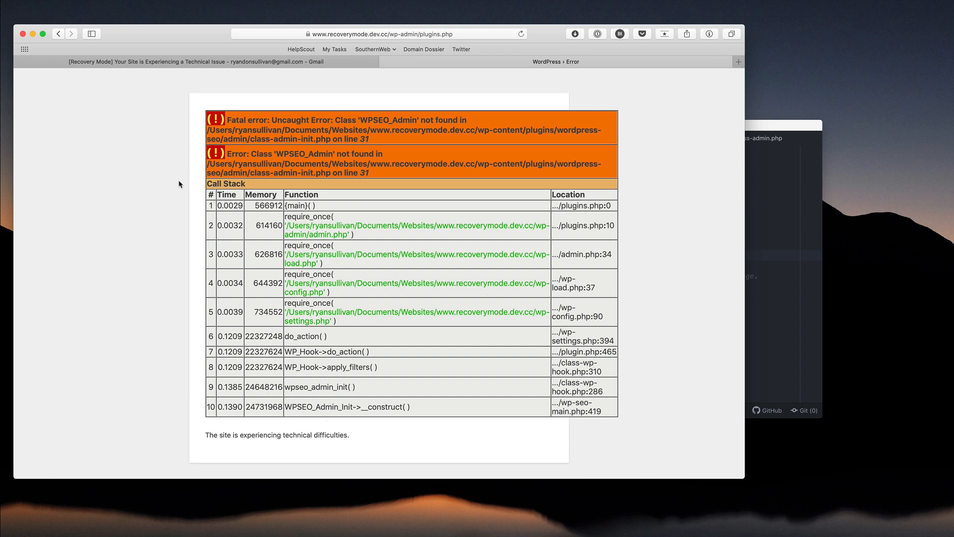
mouse_move(136, 175)
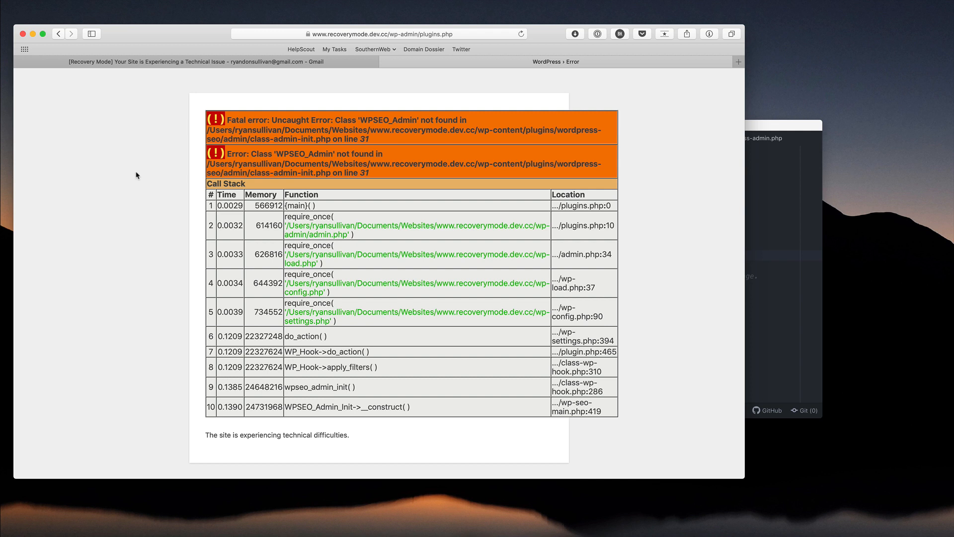
mouse_move(375, 138)
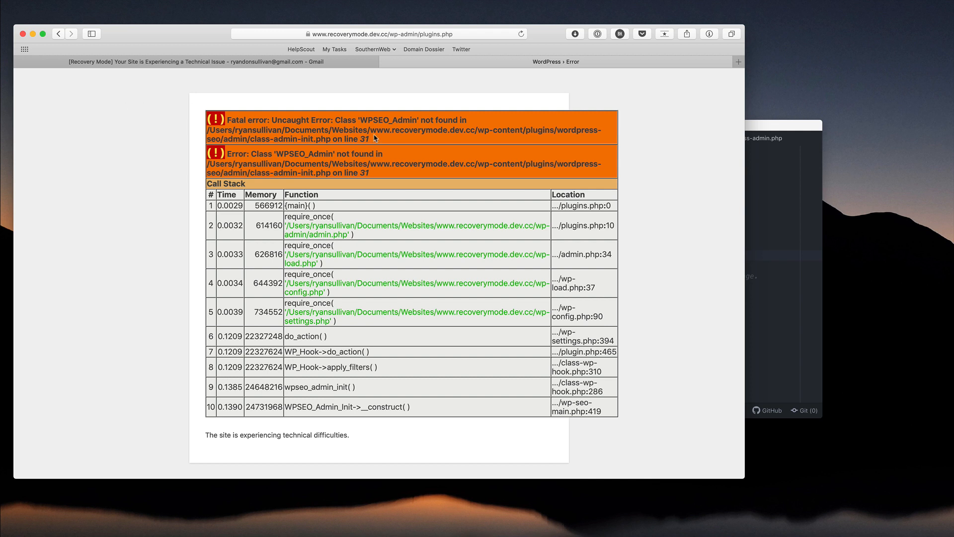
mouse_move(147, 131)
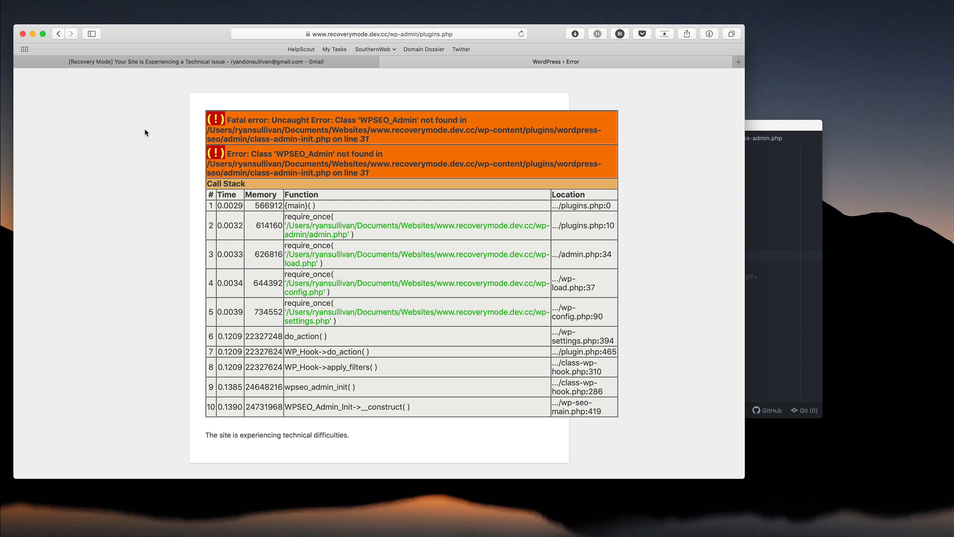
mouse_move(224, 380)
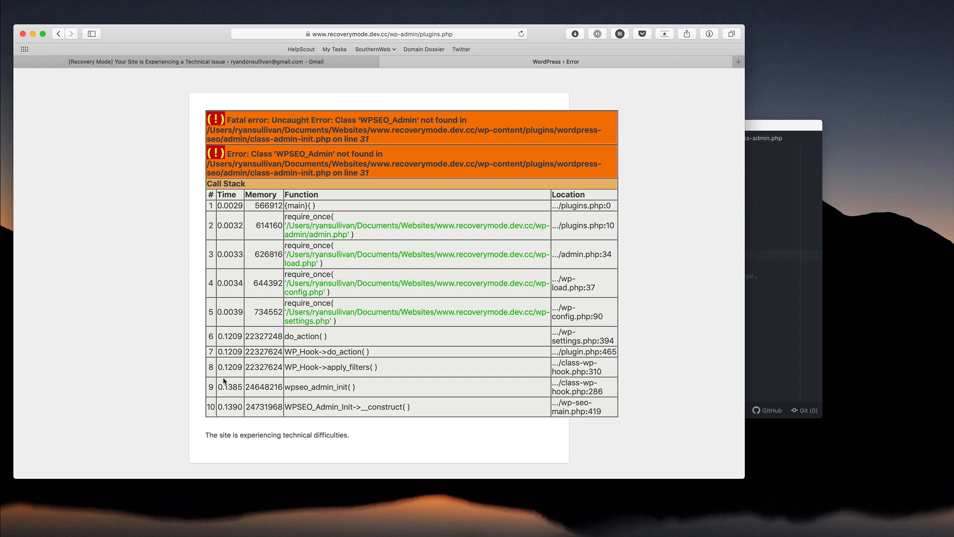
mouse_move(185, 211)
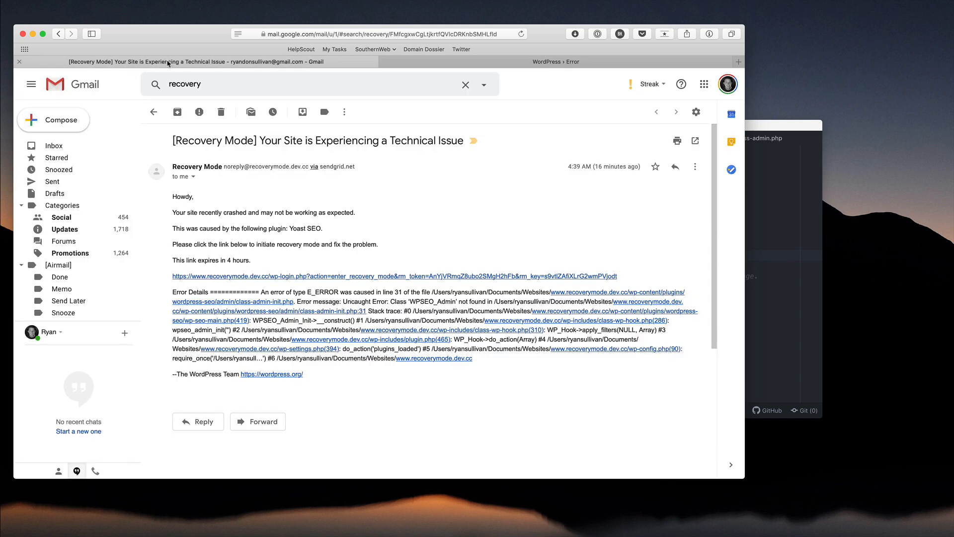
mouse_move(526, 76)
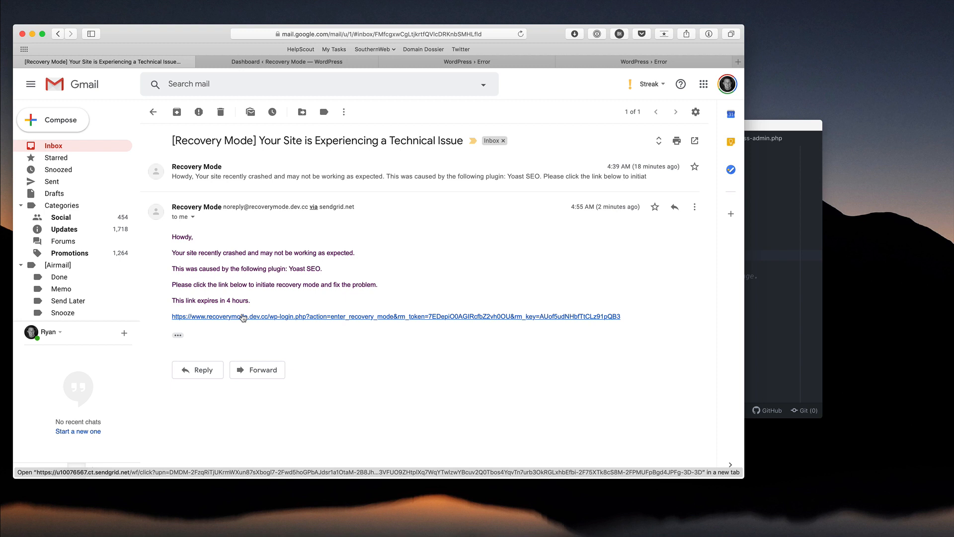
- Expand the Yoast SEO technical-issue email and follow its wp-login.php recovery link
left_click(177, 334)
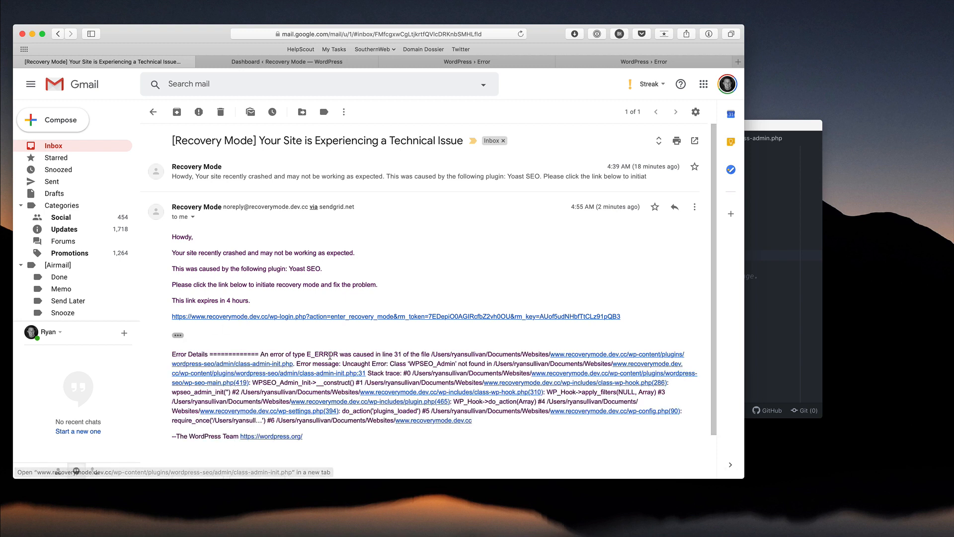
mouse_move(299, 316)
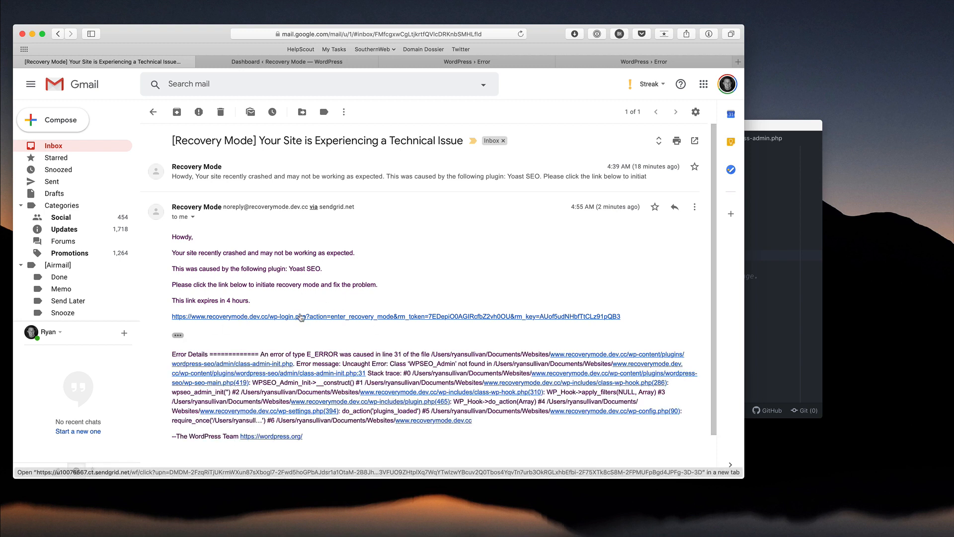
left_click(303, 316)
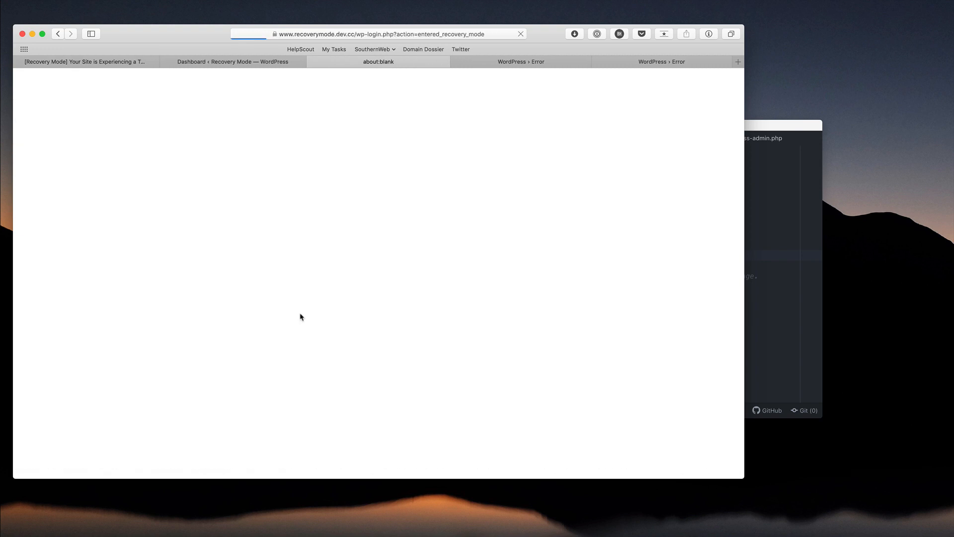
- Log in with the filled-in credentials to reach the recovery-mode dashboard
left_click(377, 330)
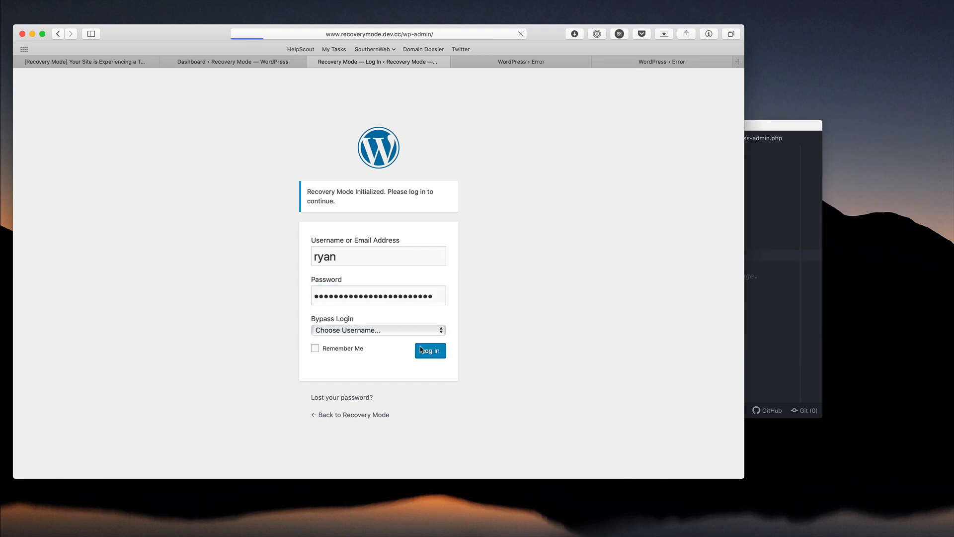
left_click(429, 350)
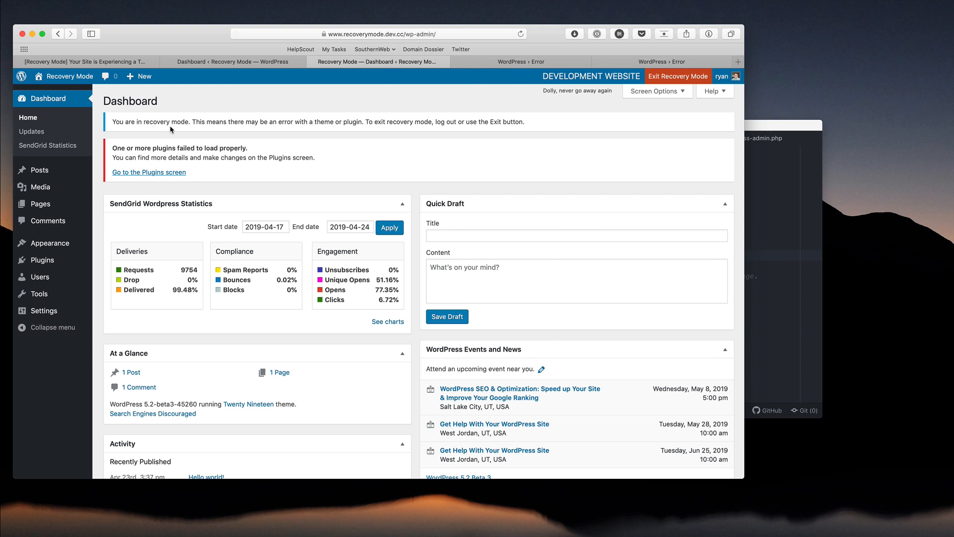
mouse_move(178, 121)
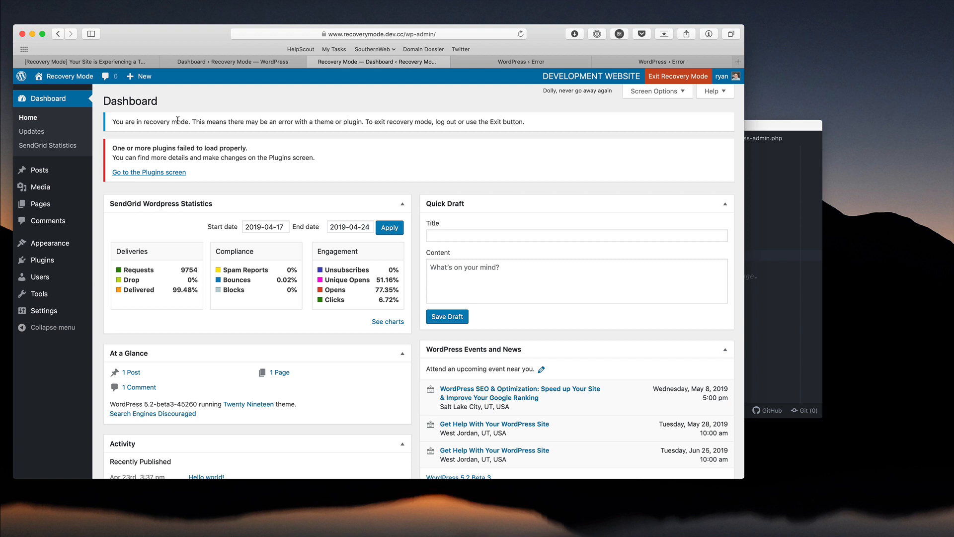
mouse_move(342, 133)
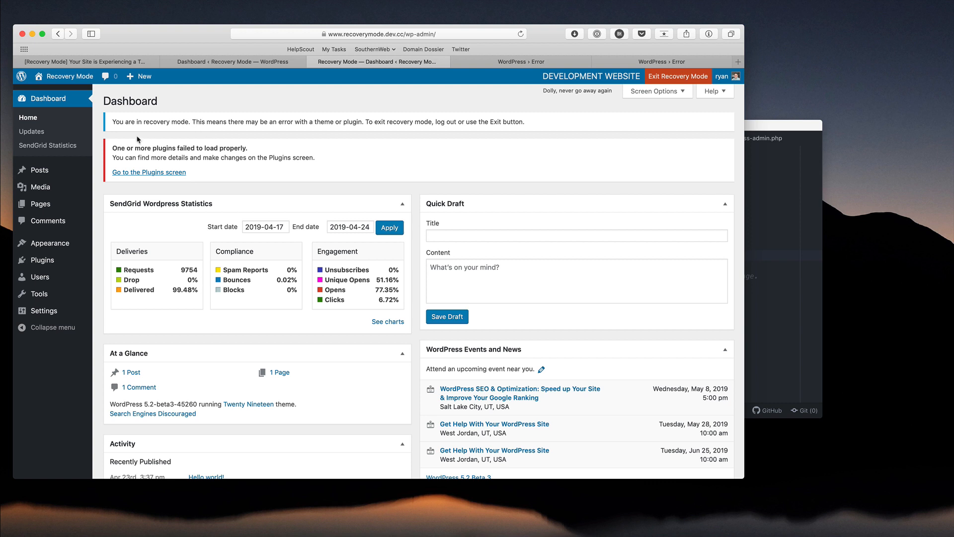
mouse_move(124, 120)
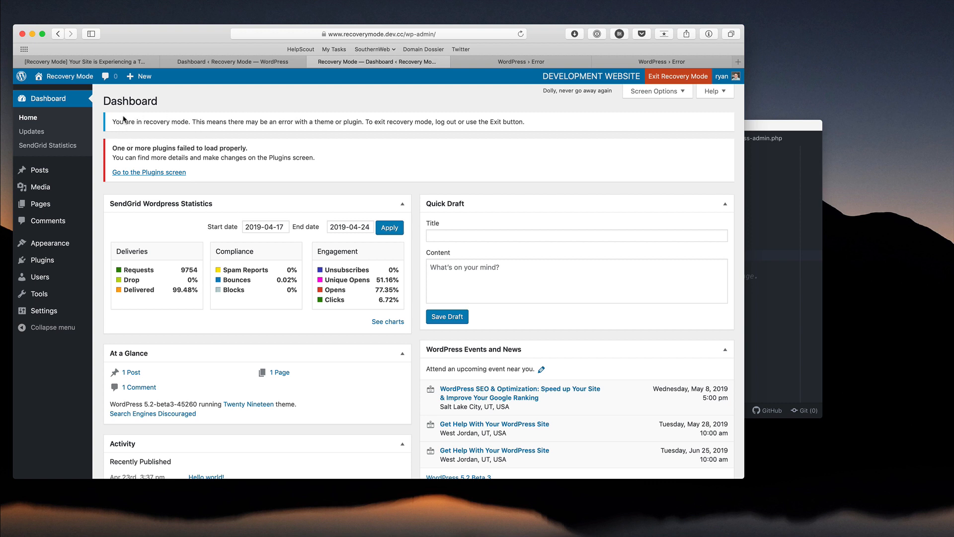
left_click_drag(109, 121, 207, 122)
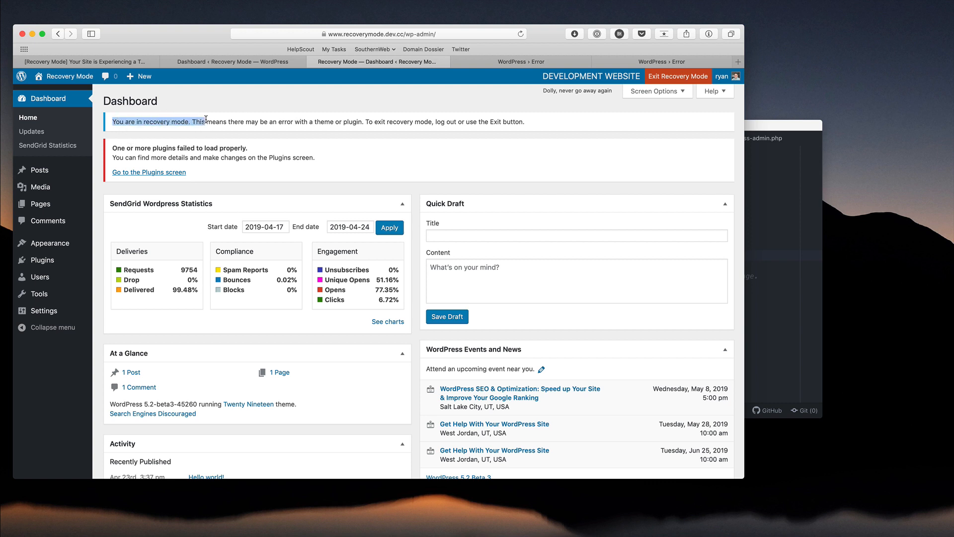
left_click_drag(205, 121, 366, 121)
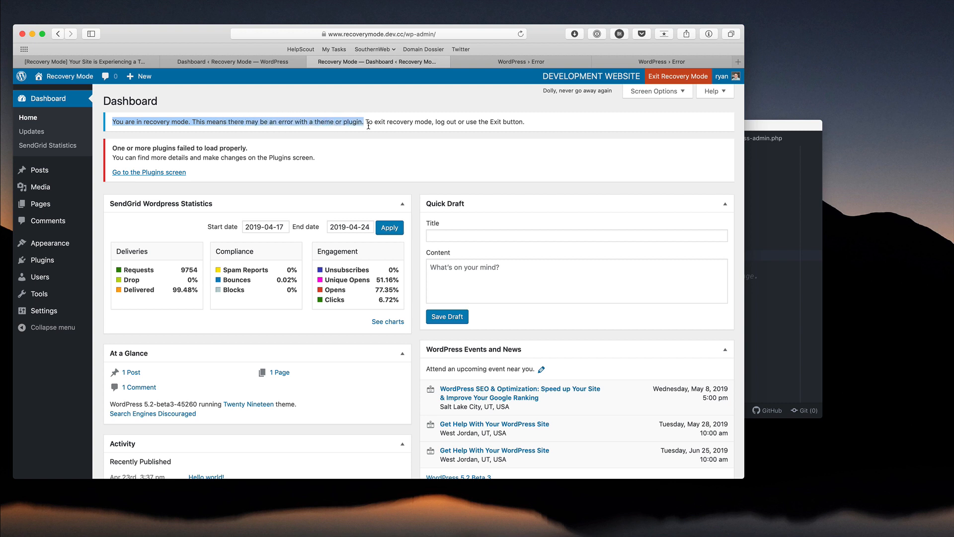
mouse_move(382, 123)
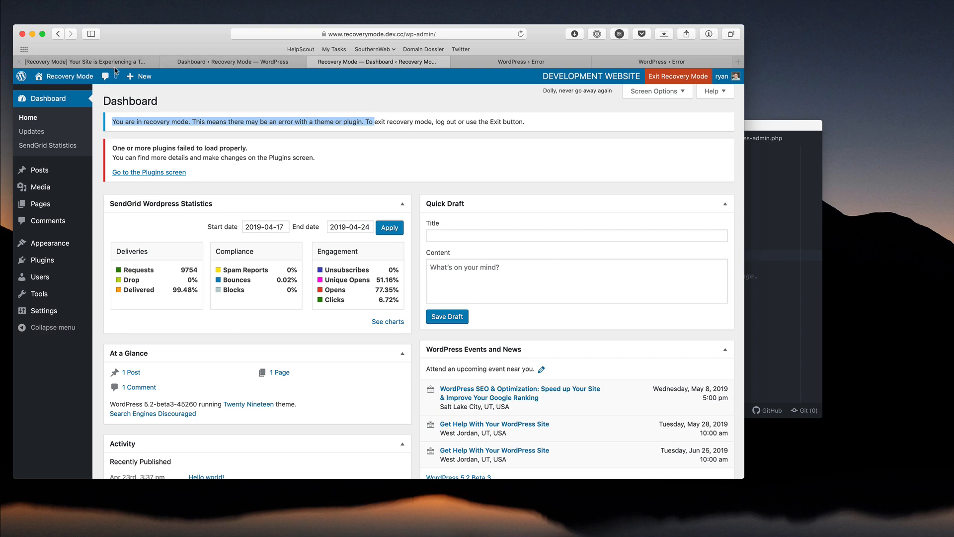
left_click(85, 60)
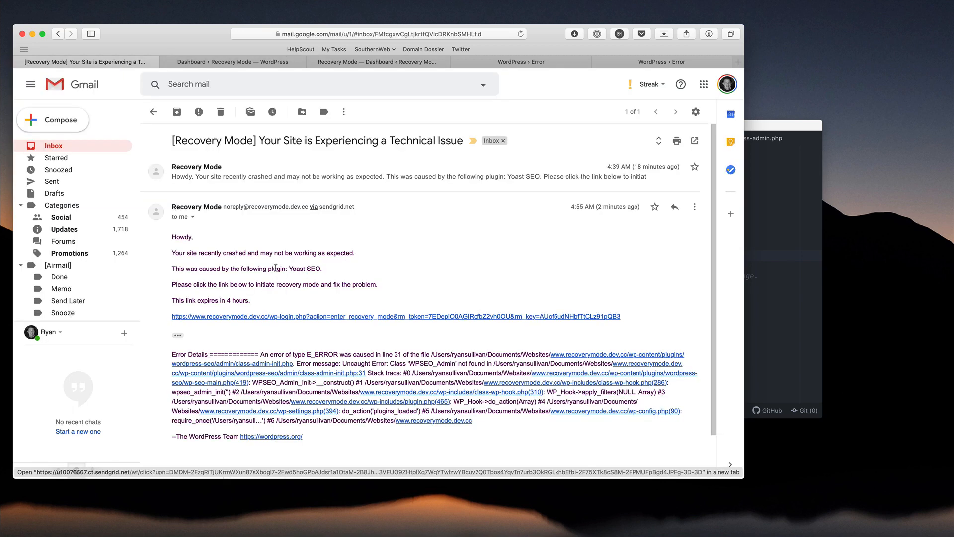
left_click(378, 61)
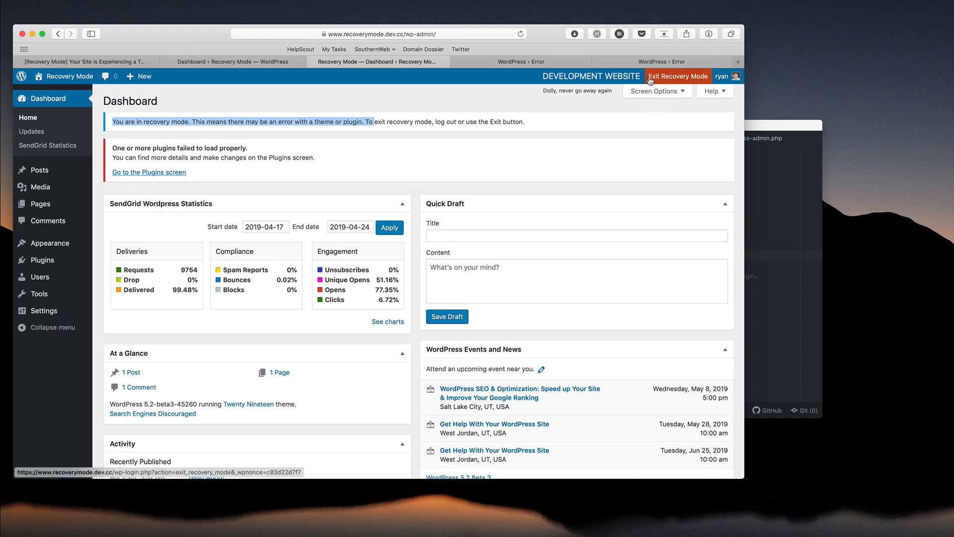
mouse_move(677, 76)
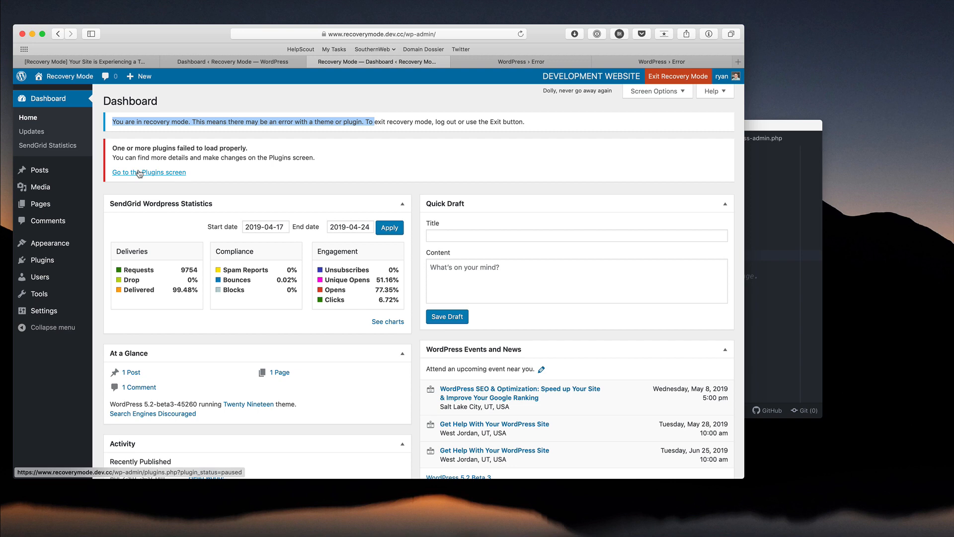
left_click(149, 173)
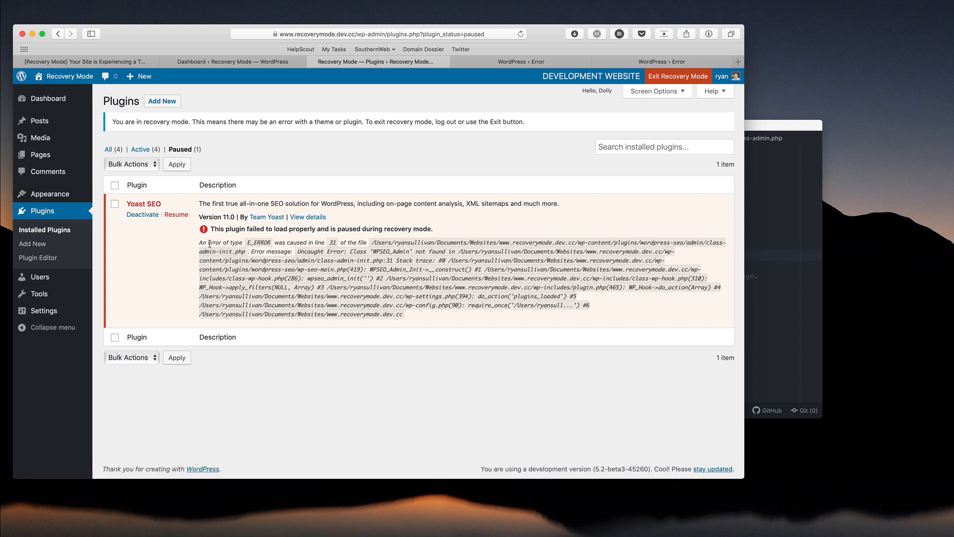
mouse_move(320, 252)
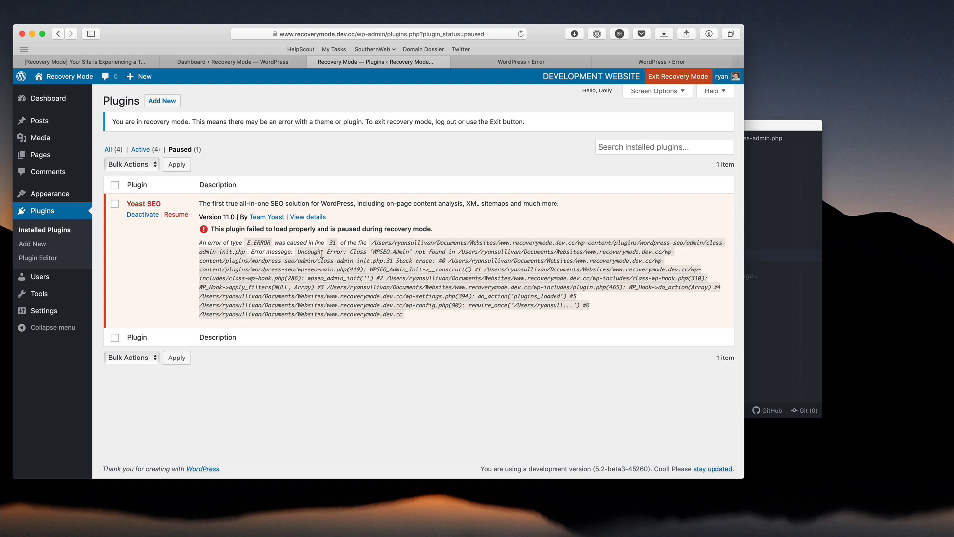
mouse_move(176, 214)
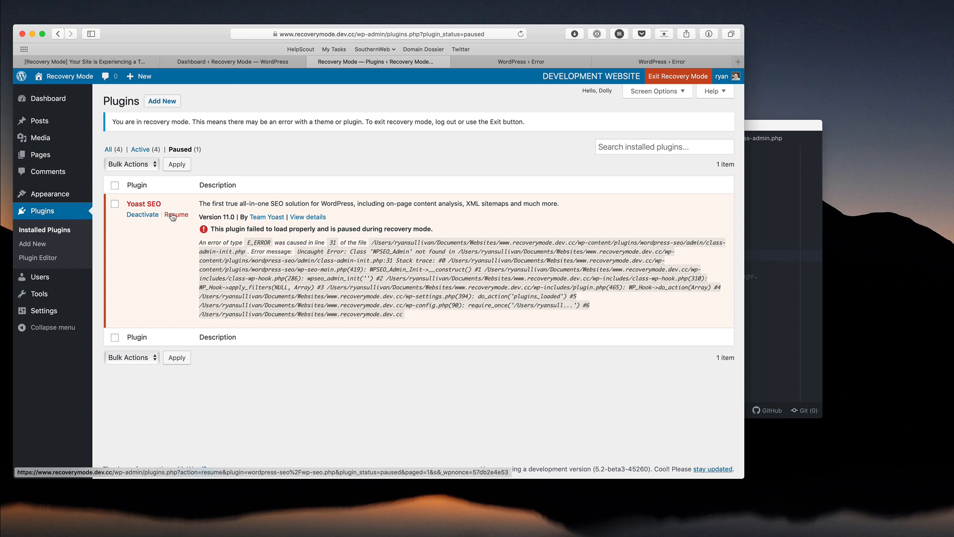
mouse_move(325, 241)
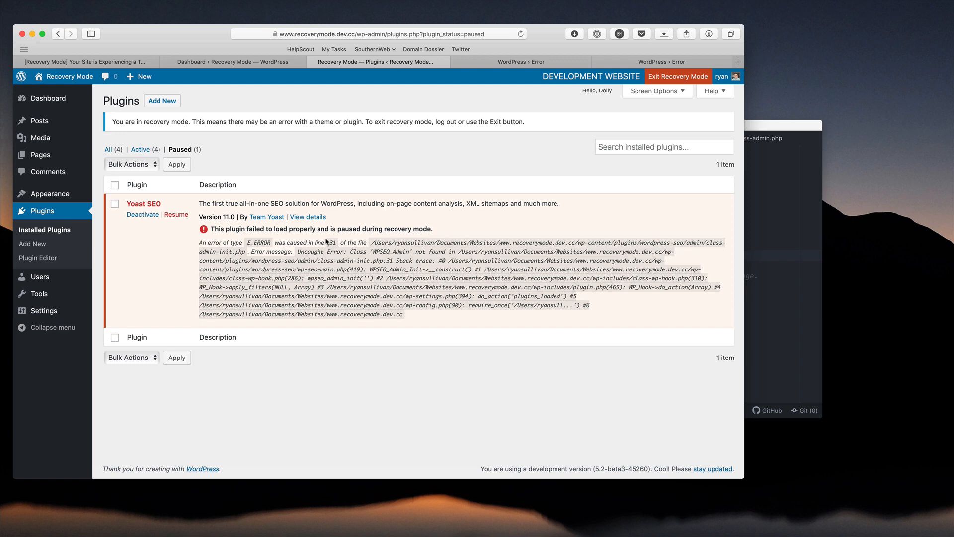
mouse_move(177, 215)
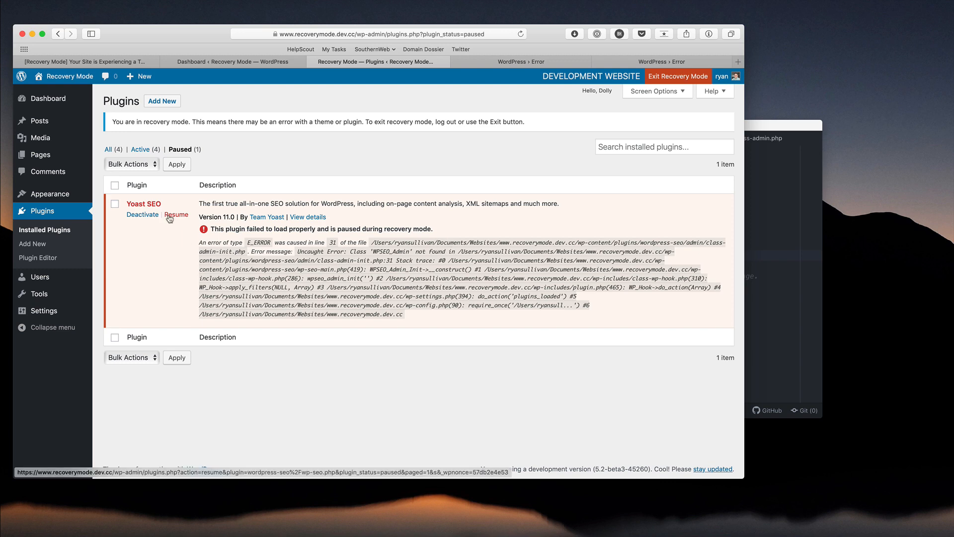
- Resume the paused Yoast SEO plugin and exit recovery mode from the toolbar
left_click(176, 214)
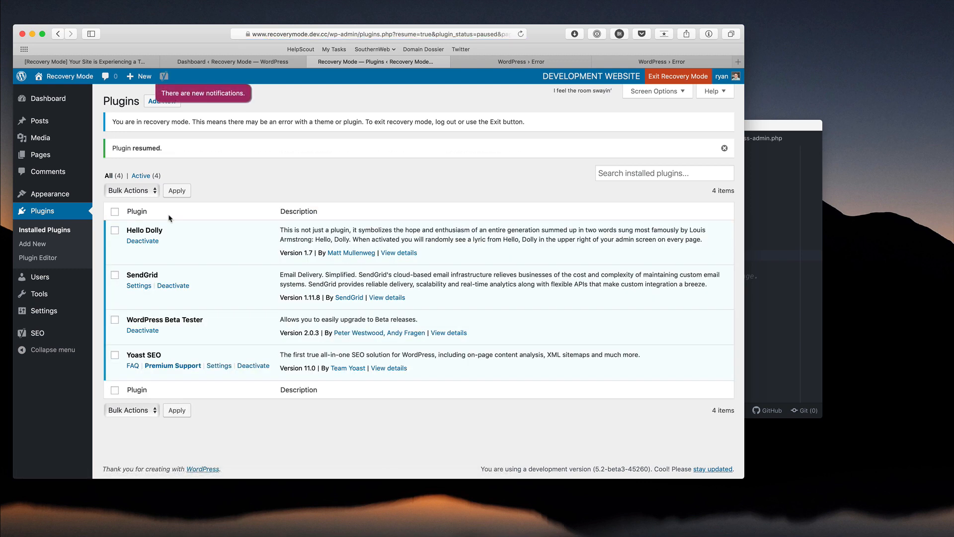
mouse_move(184, 365)
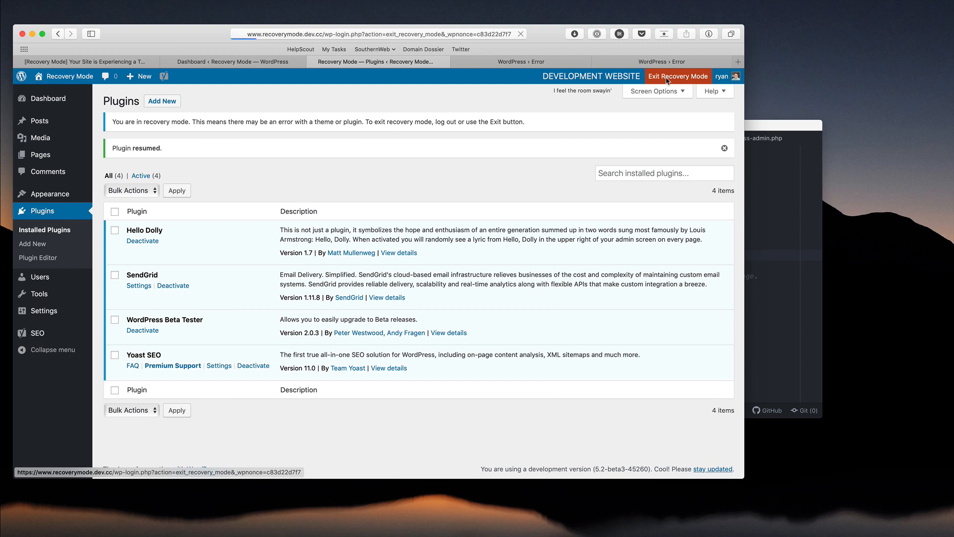
left_click(677, 76)
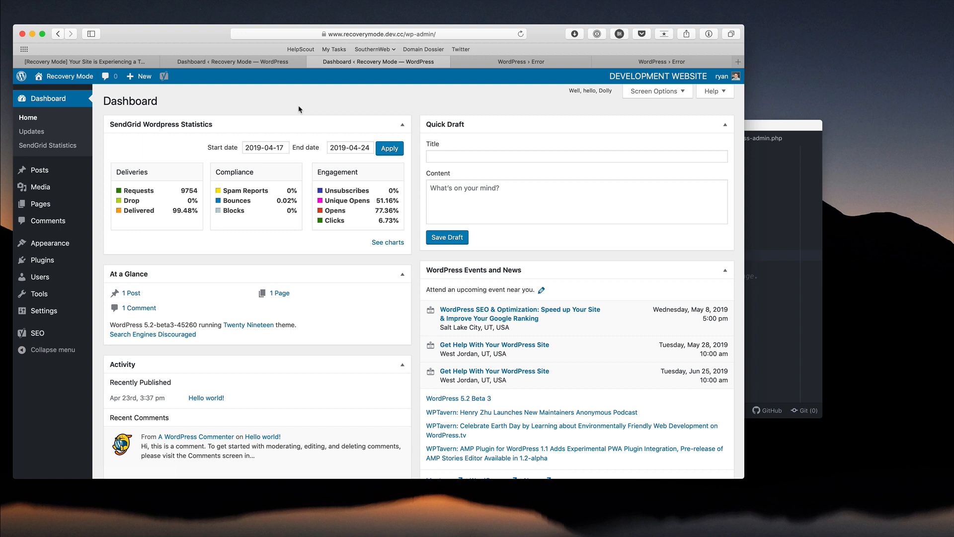
mouse_move(43, 310)
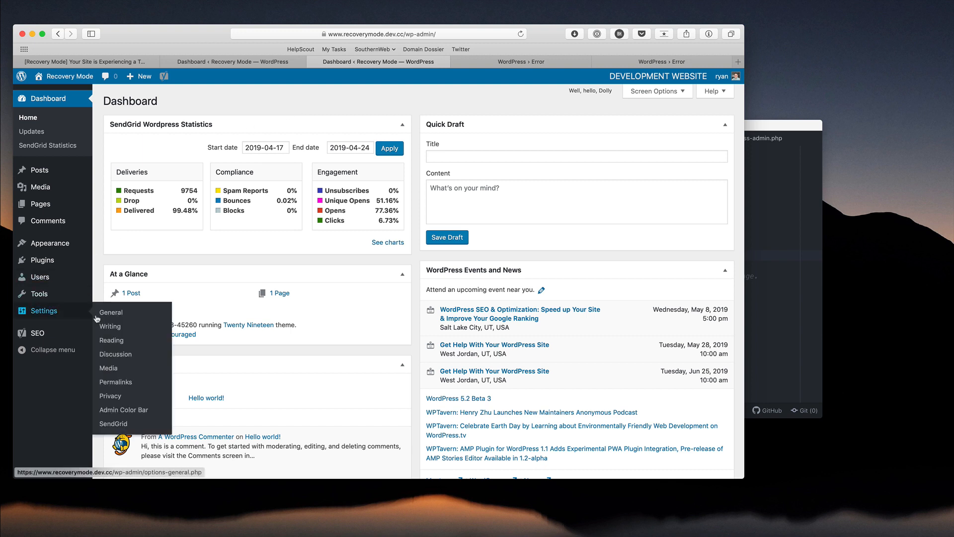
- Open Settings > General to view the site title, addresses and timezone
left_click(111, 312)
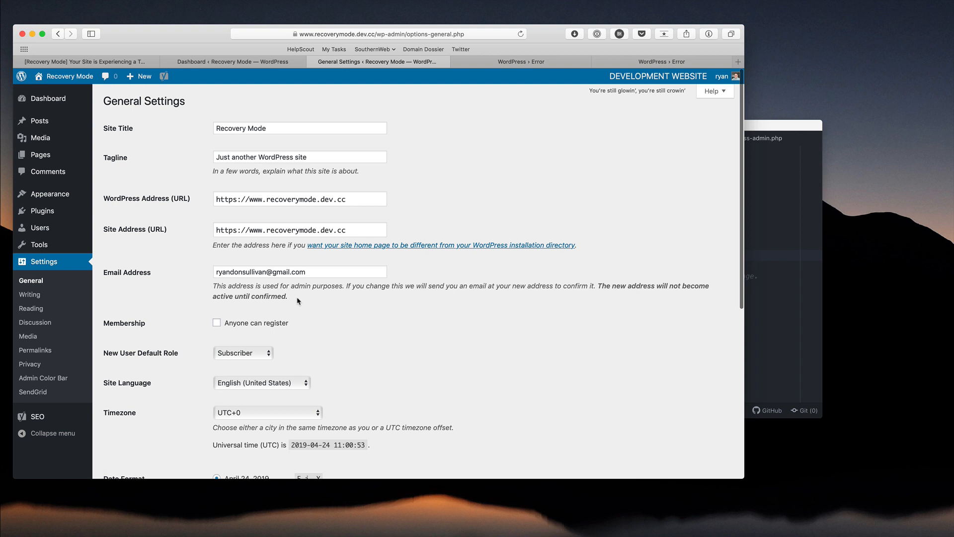
mouse_move(559, 68)
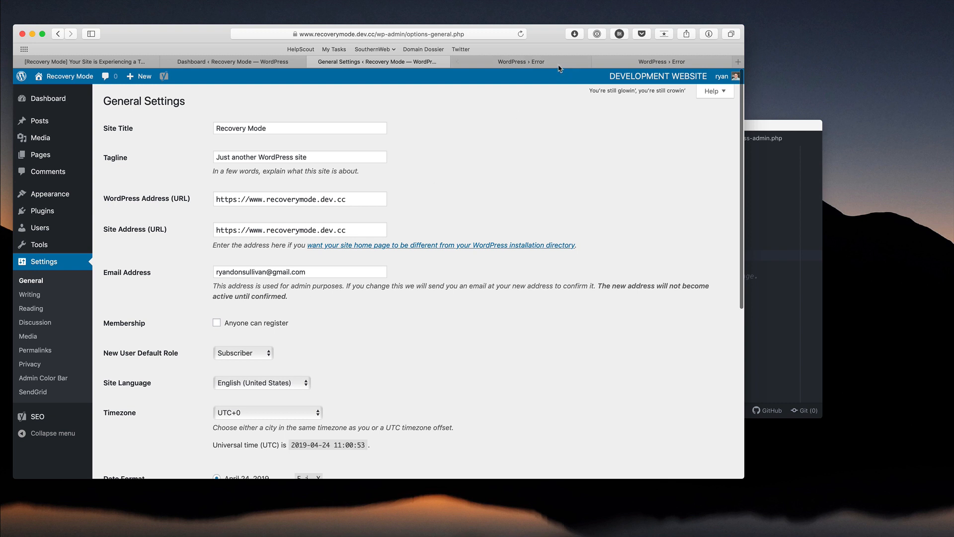
mouse_move(550, 79)
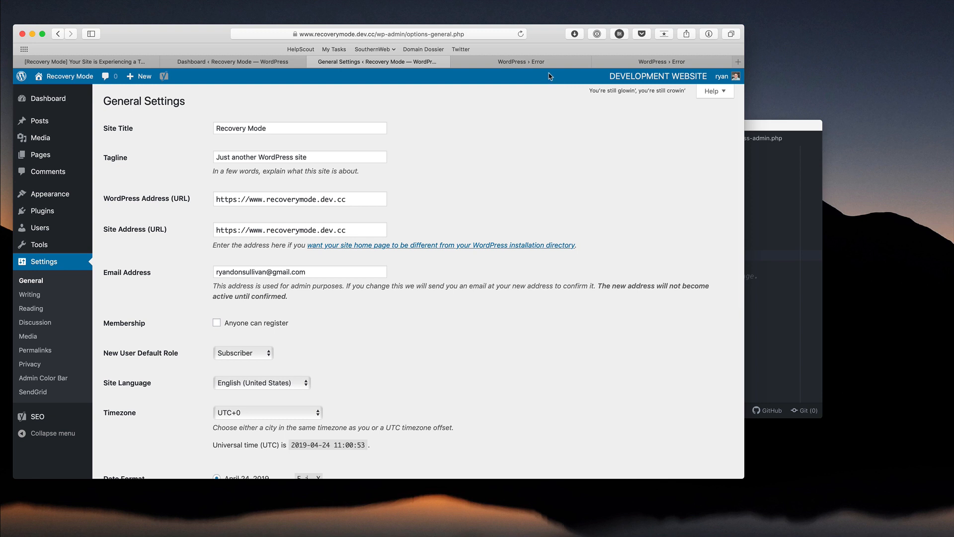
mouse_move(545, 61)
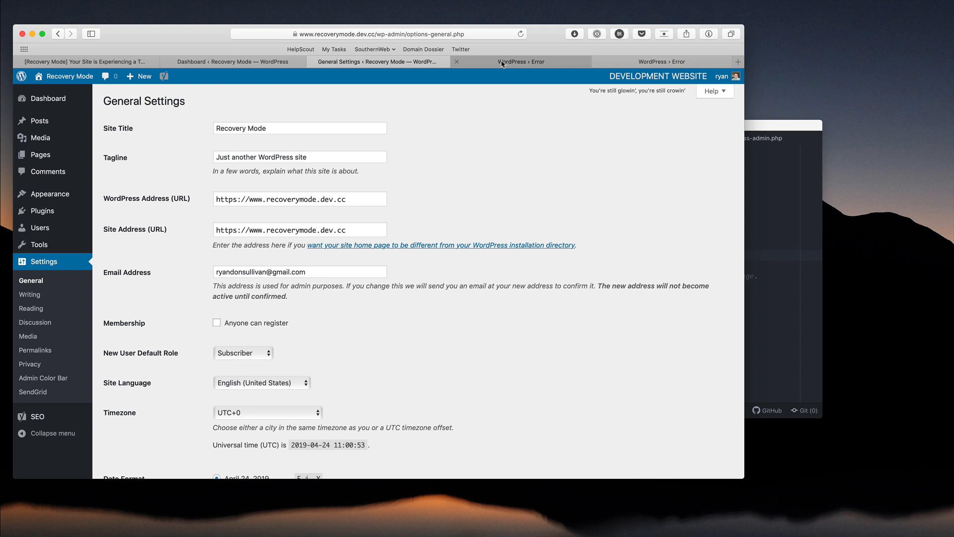
mouse_move(456, 61)
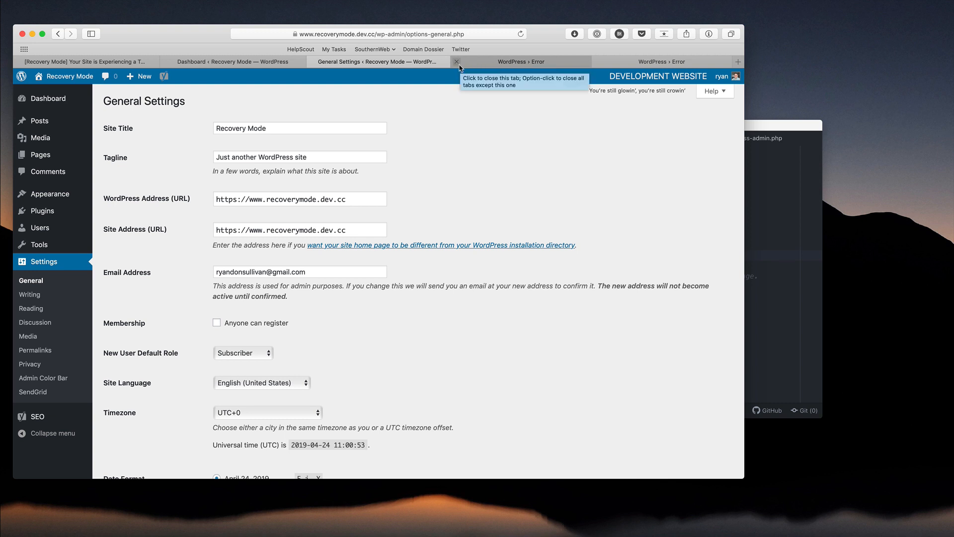